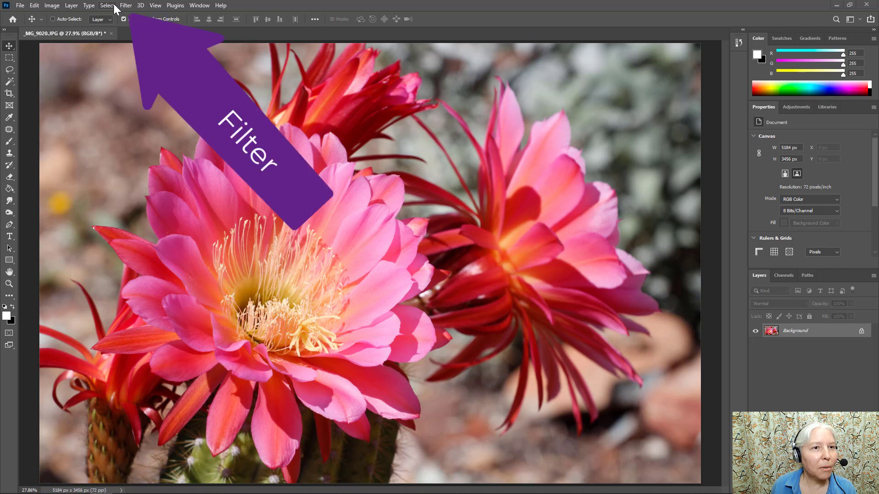
mouse_move(125, 6)
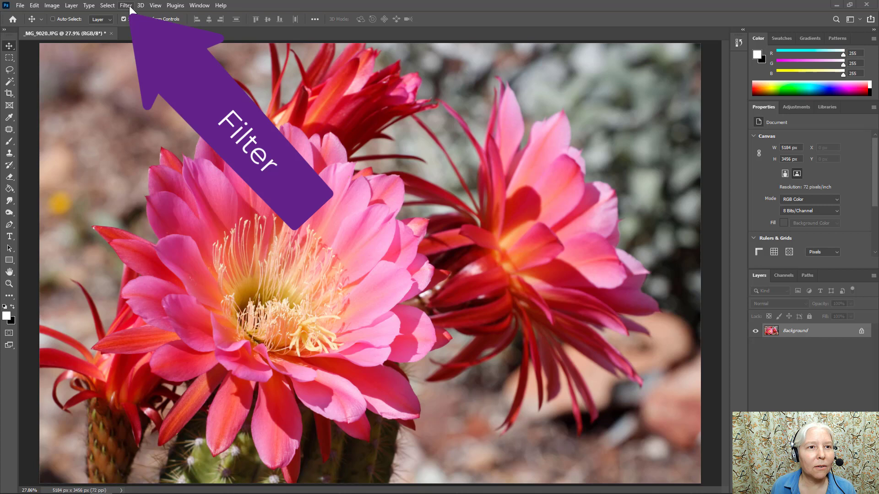
Choose Filter Gallery from the Filter menu for the cactus flower photo.
left_click(125, 6)
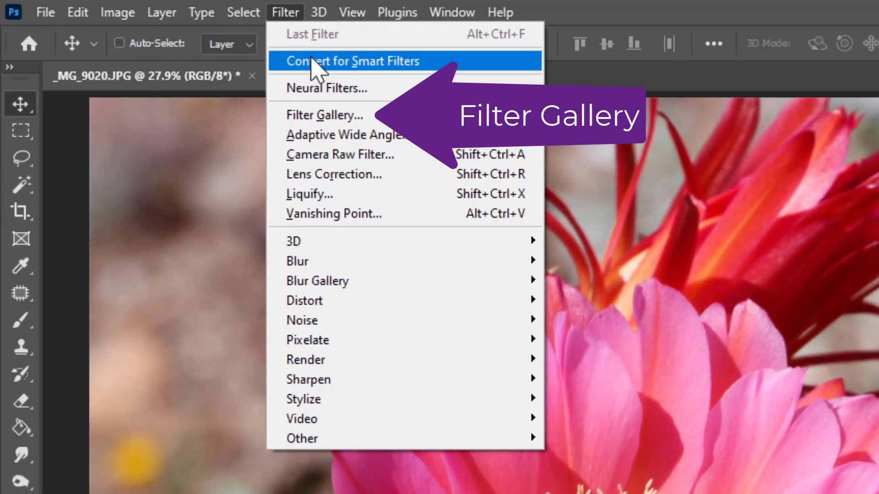
mouse_move(324, 115)
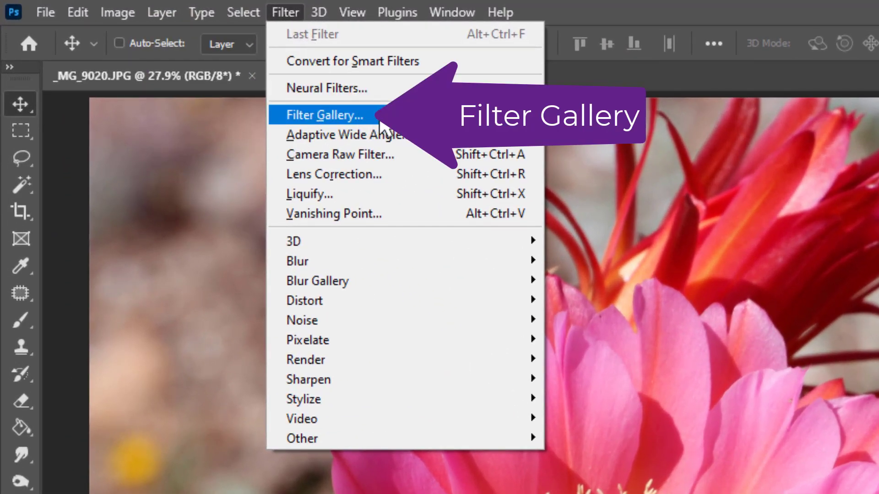
left_click(321, 115)
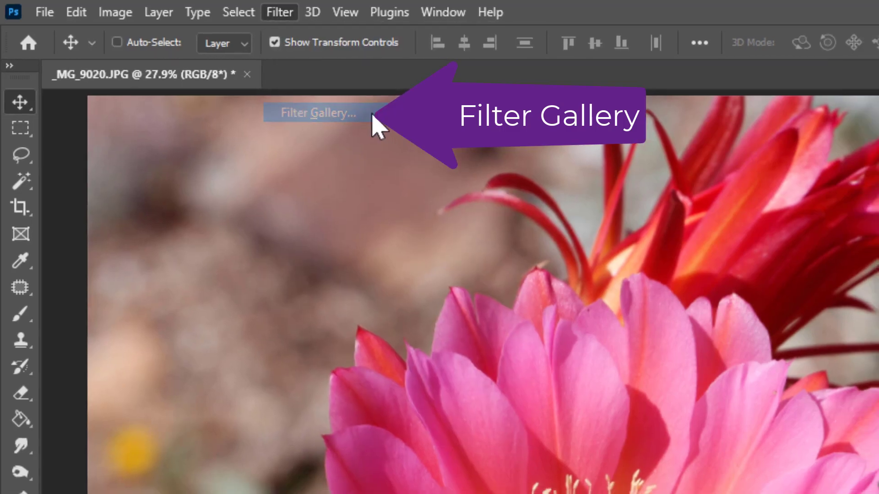
Zoom the Filter Gallery preview out to 25% so the whole photo fits.
left_click(318, 112)
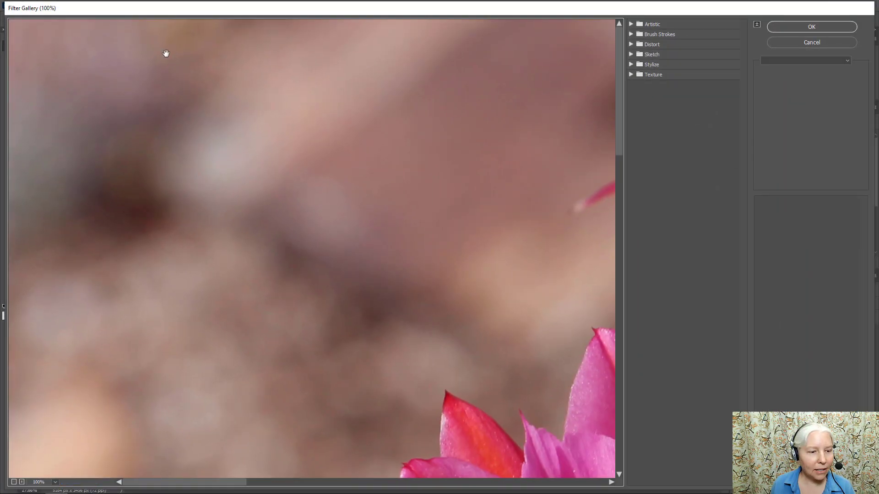
mouse_move(20, 469)
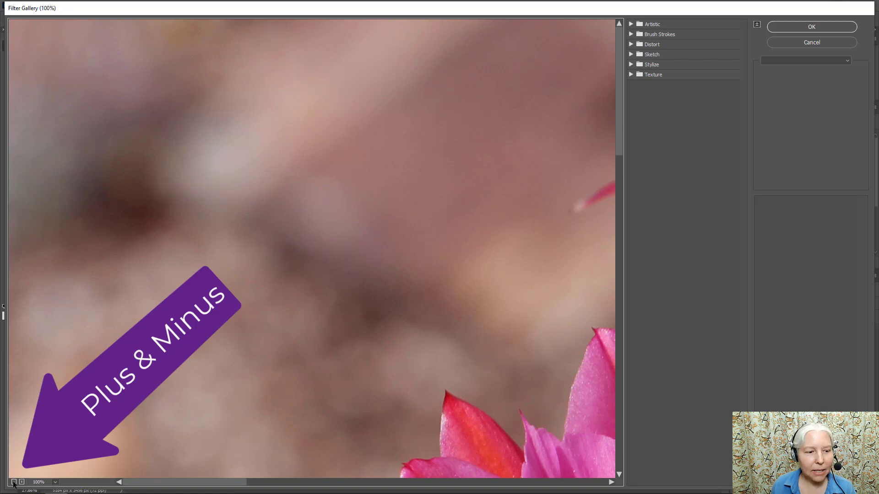
left_click(14, 483)
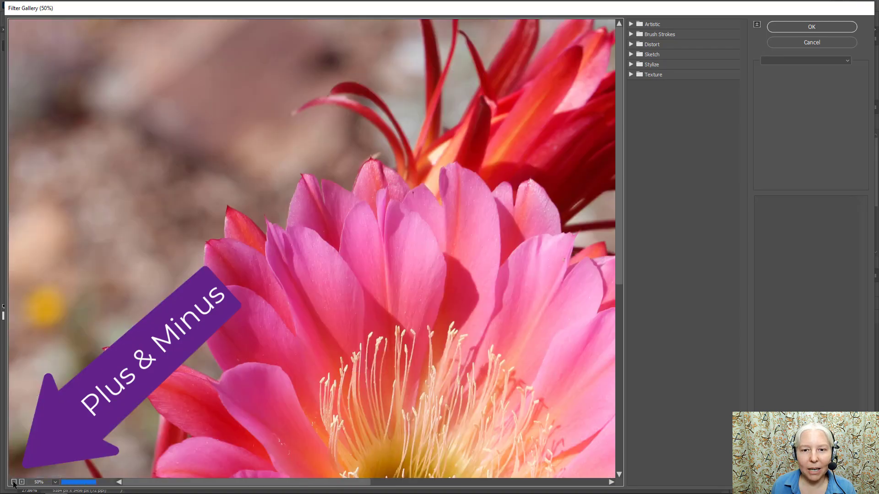
left_click(13, 482)
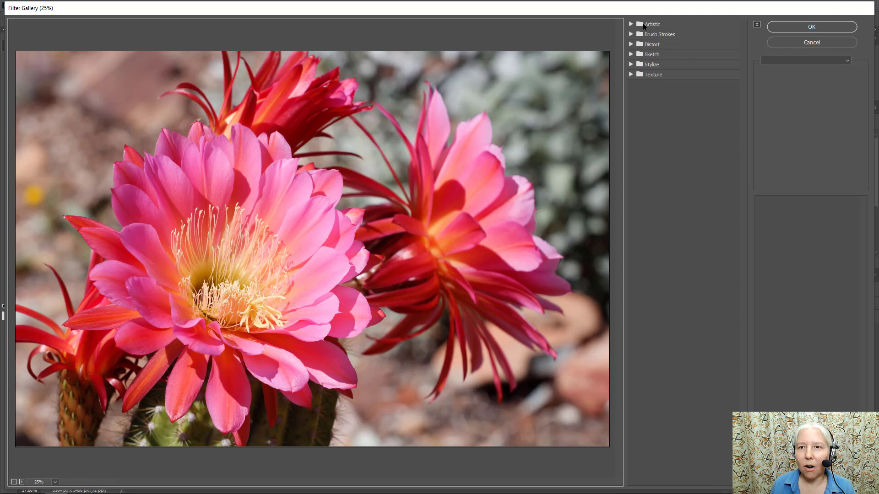
mouse_move(640, 82)
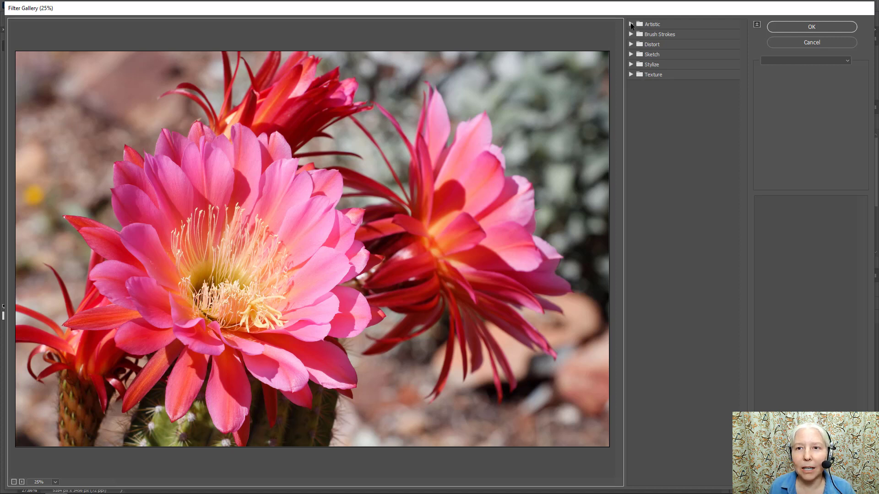
Preview the Colored Pencil effect from the Artistic group on the flowers.
left_click(631, 24)
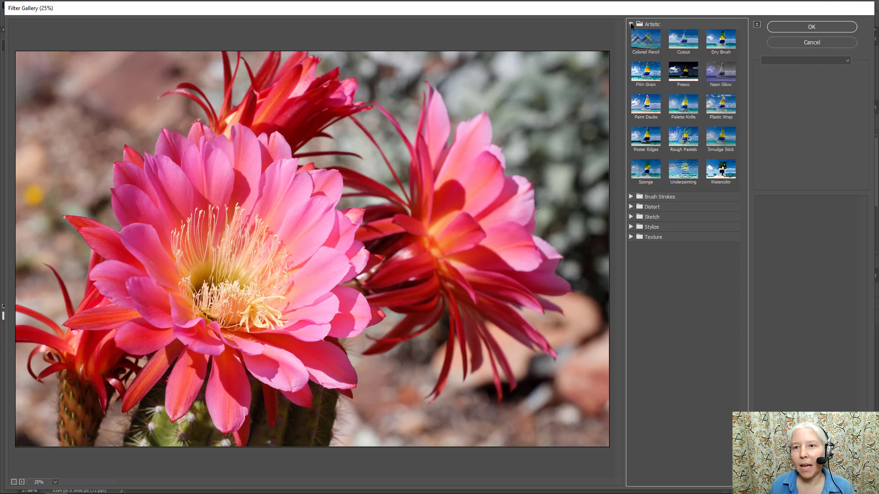
left_click(646, 42)
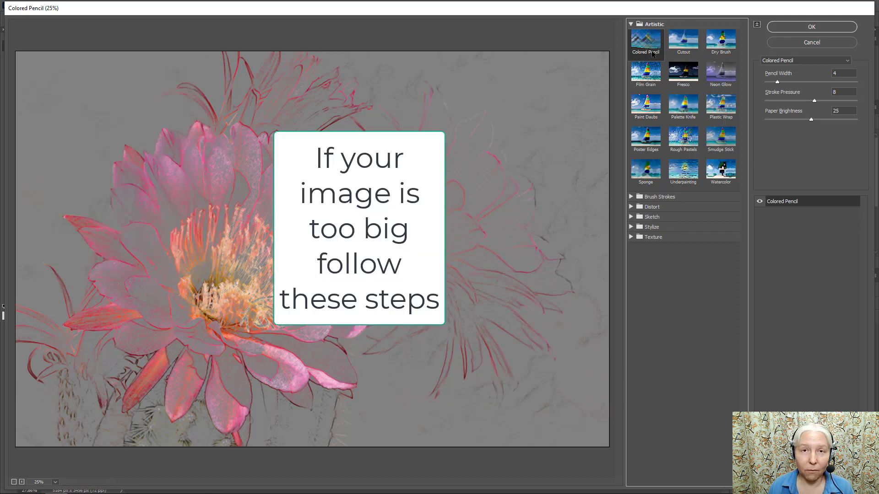
mouse_move(719, 6)
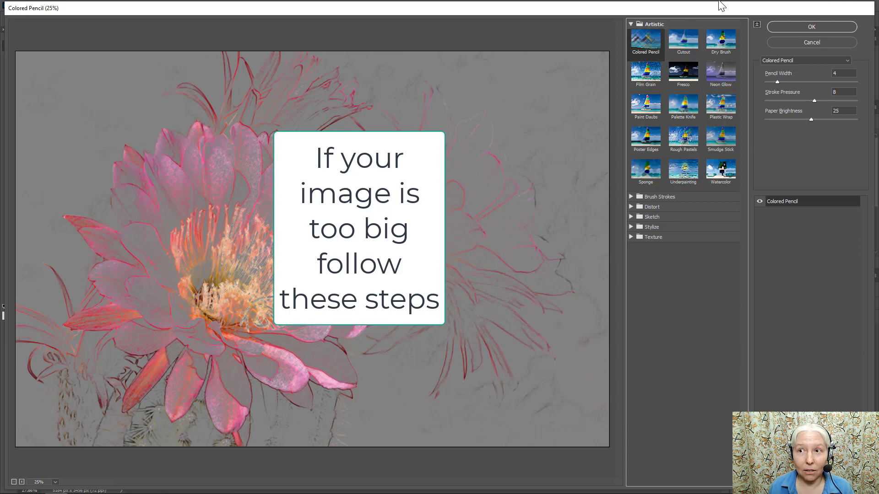
mouse_move(811, 42)
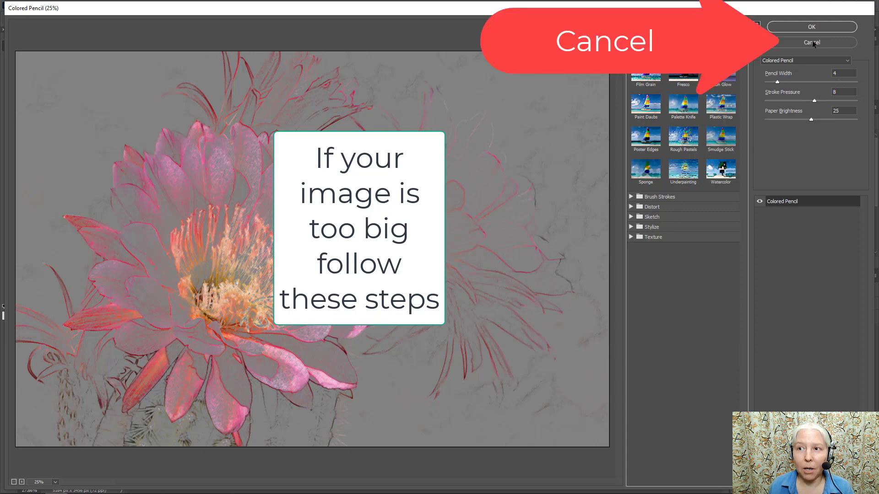
Cancel the Filter Gallery and bring up the Image Size settings.
left_click(810, 42)
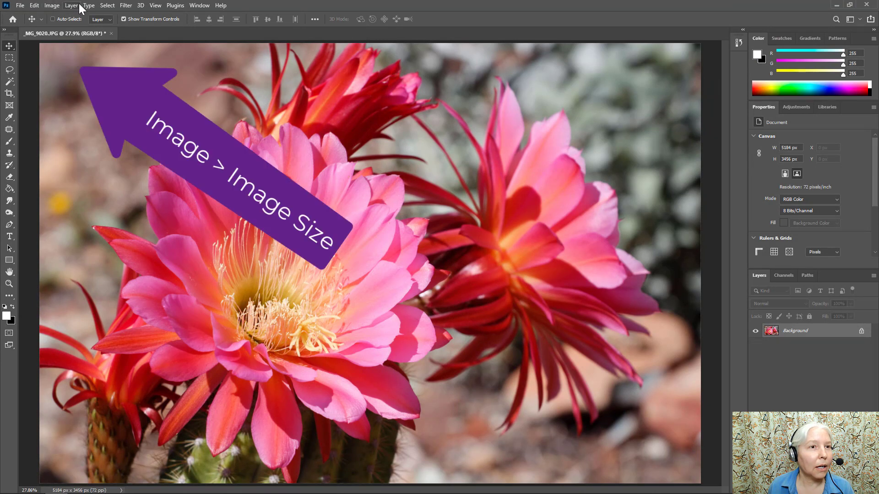
left_click(51, 5)
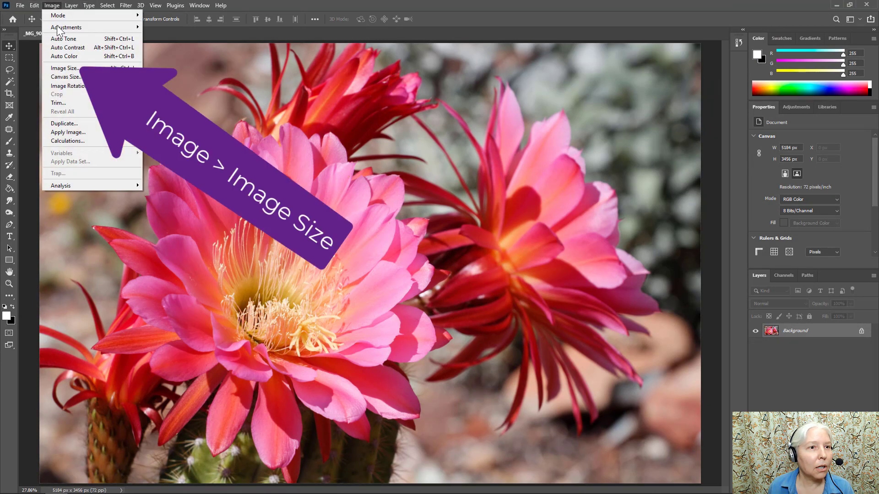
left_click(64, 68)
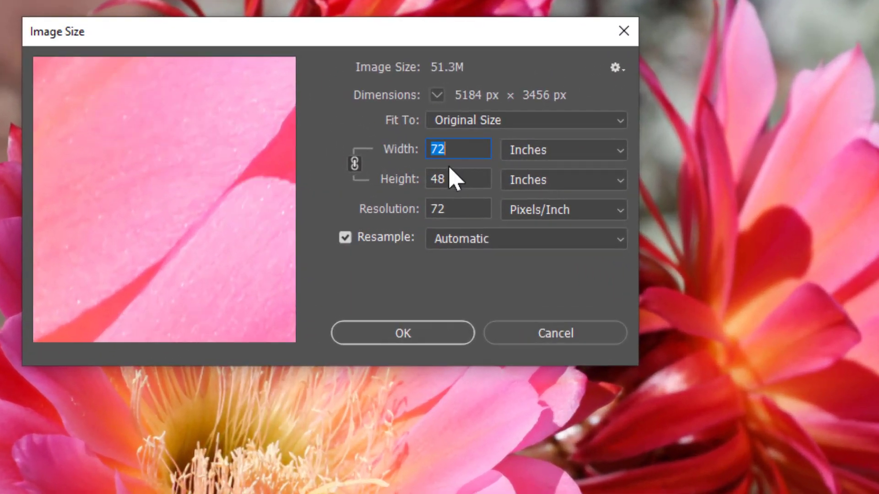
Resize the photo to 30 inches wide with constrained proportions (2160 × 1440 px).
left_click(457, 149)
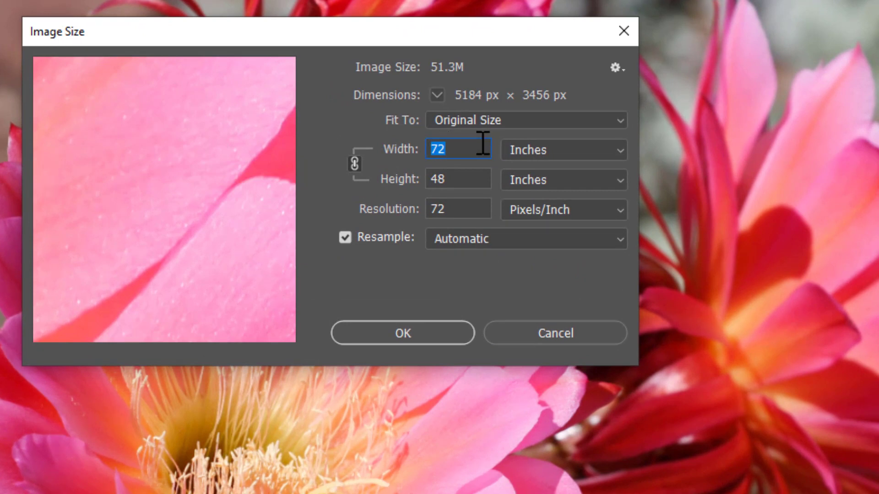
type("30")
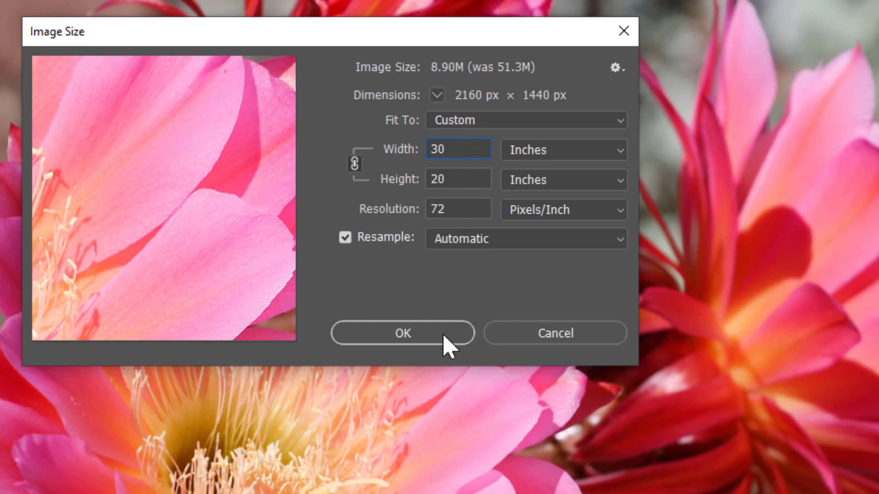
left_click(400, 334)
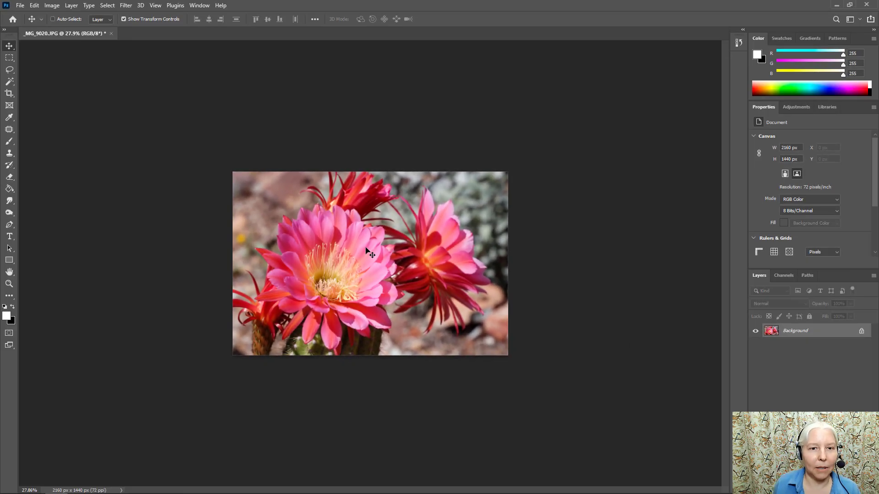
mouse_move(368, 252)
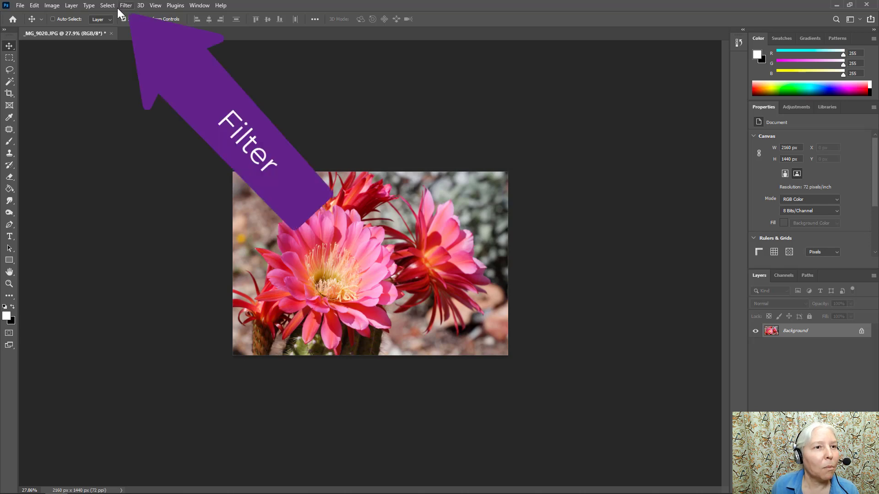
Reopen the Filter Gallery on the resized photo and zoom its preview out to 66.7%.
left_click(125, 6)
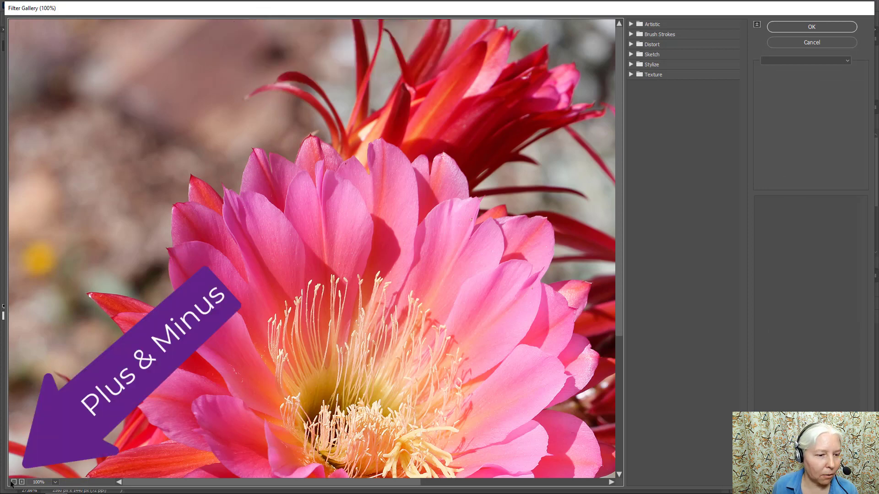
left_click(21, 482)
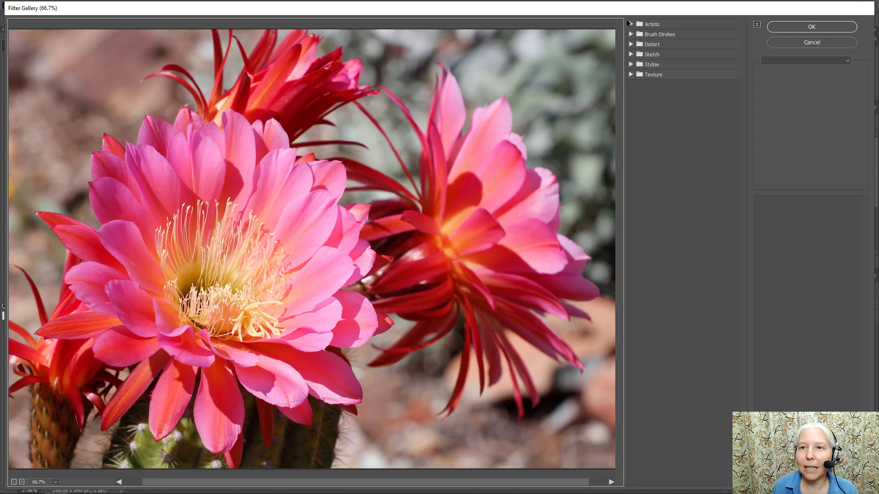
Apply Colored Pencil from Artistic and raise Pencil Width from 4 to about 7.
left_click(651, 23)
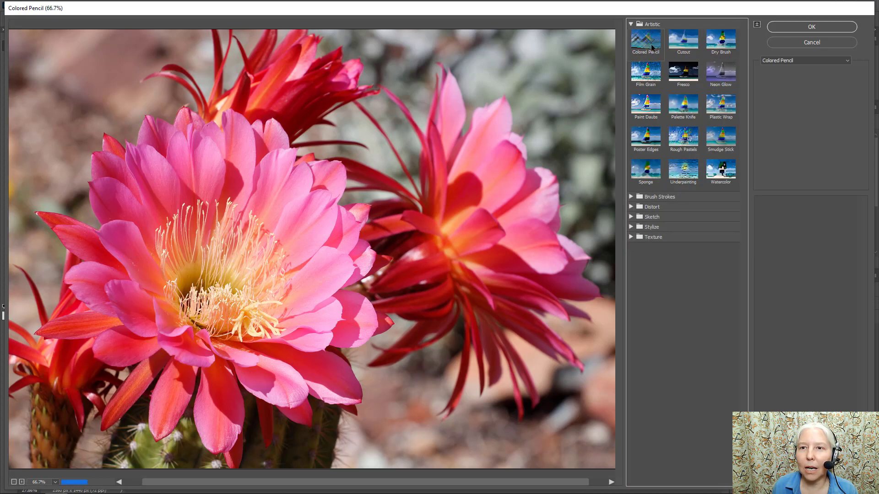
left_click(646, 43)
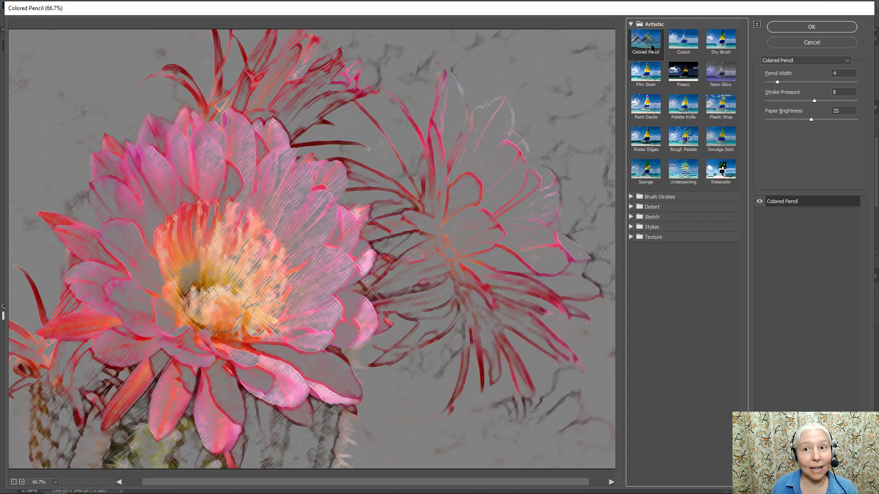
mouse_move(705, 83)
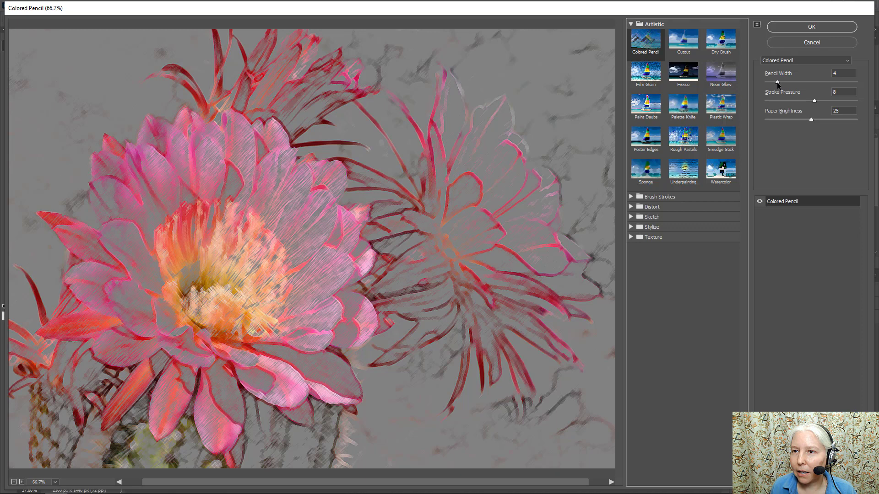
mouse_move(797, 109)
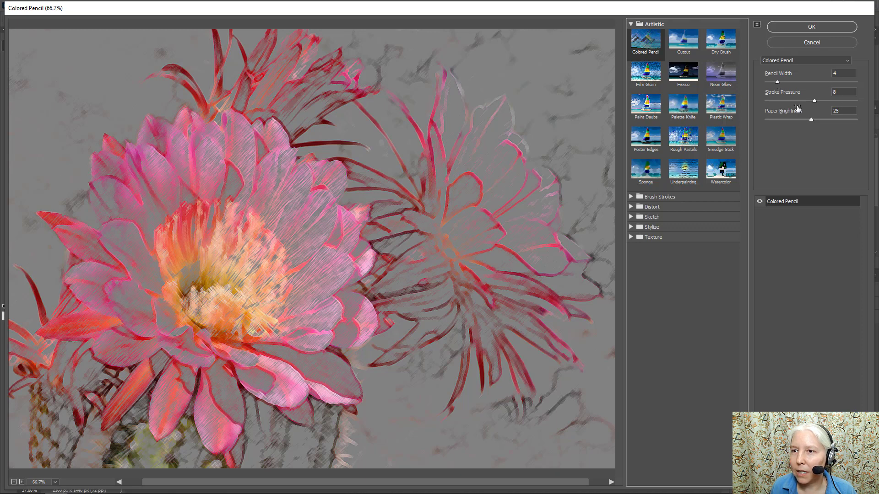
triple_click(843, 73)
type("7")
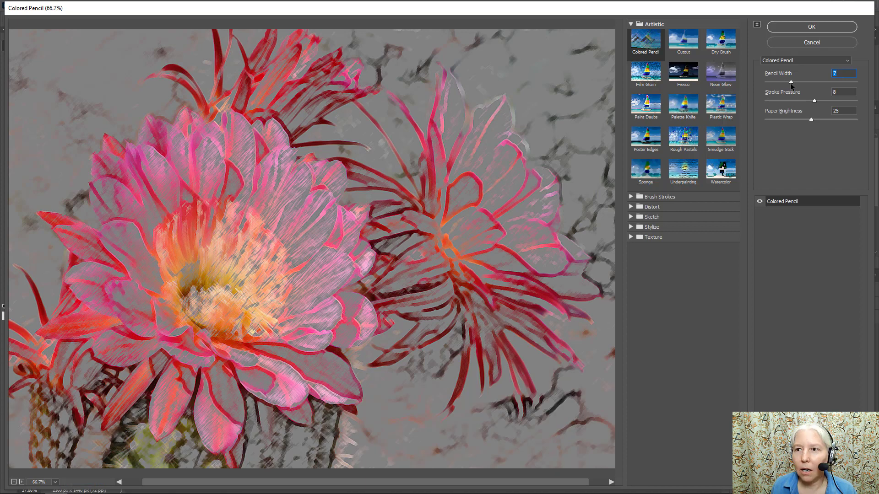
mouse_move(814, 104)
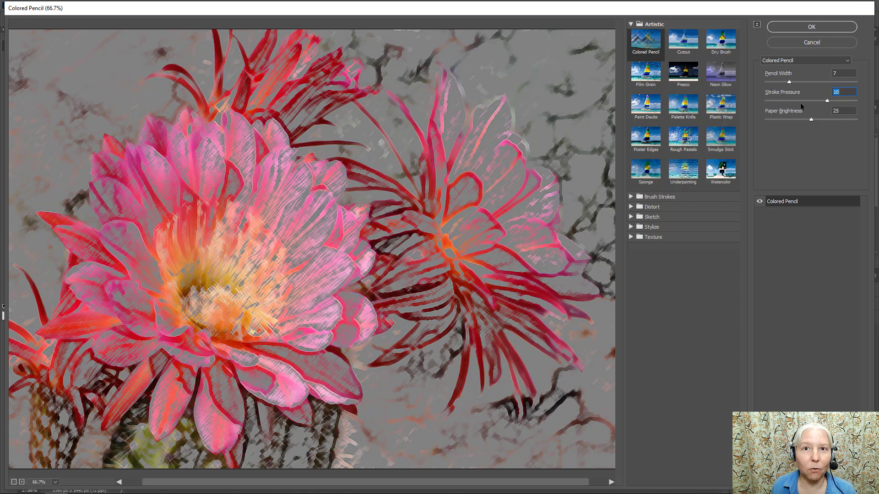
mouse_move(806, 127)
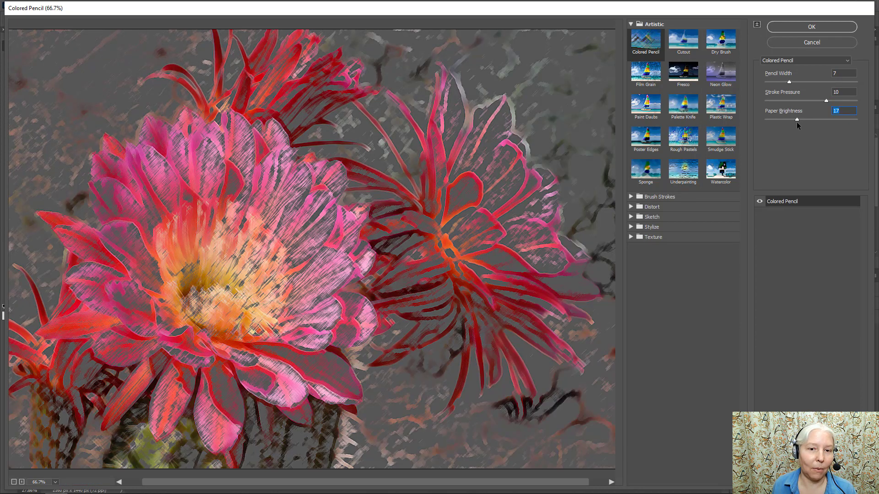
mouse_move(683, 76)
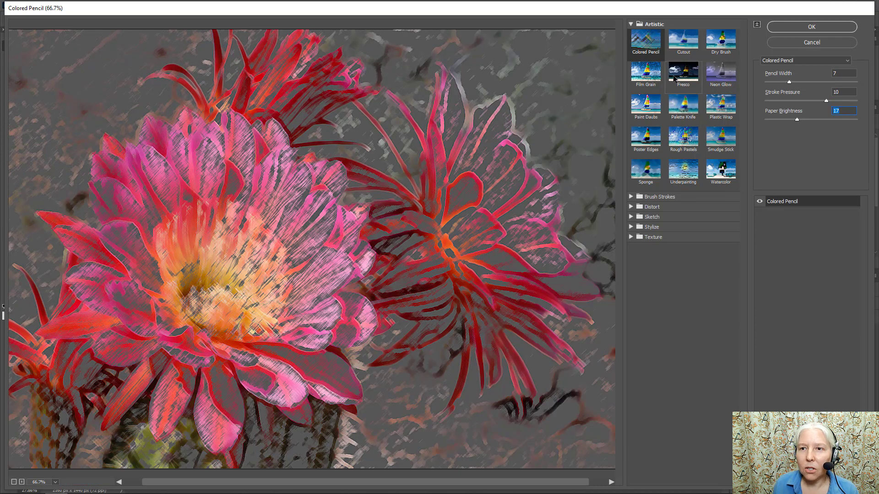
Try Fresco, Palette Knife and Plastic Wrap, then settle on Poster Edges.
left_click(683, 75)
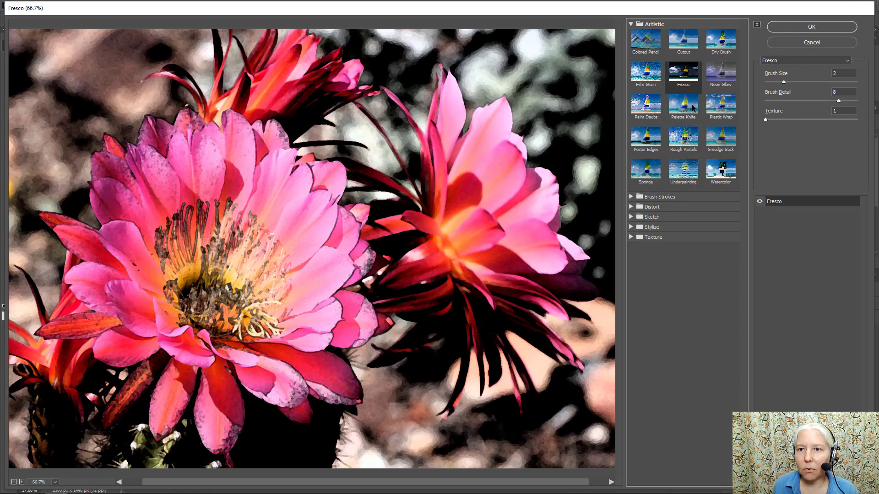
left_click(683, 106)
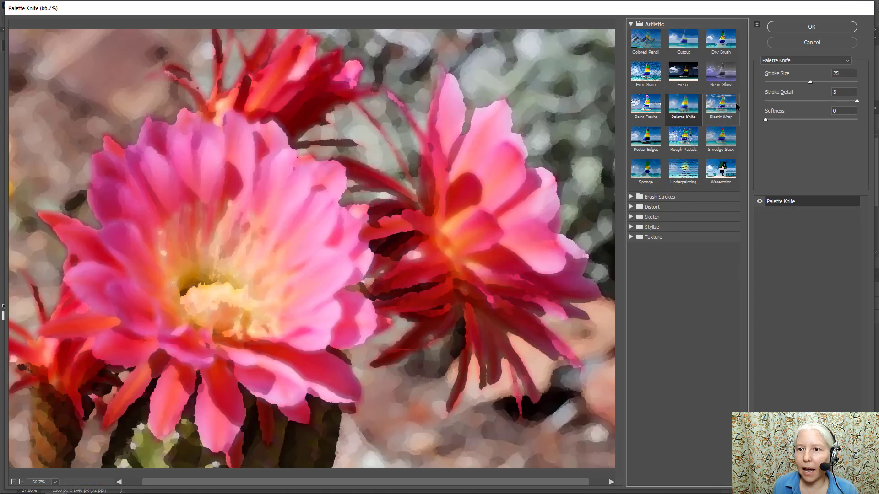
left_click(720, 104)
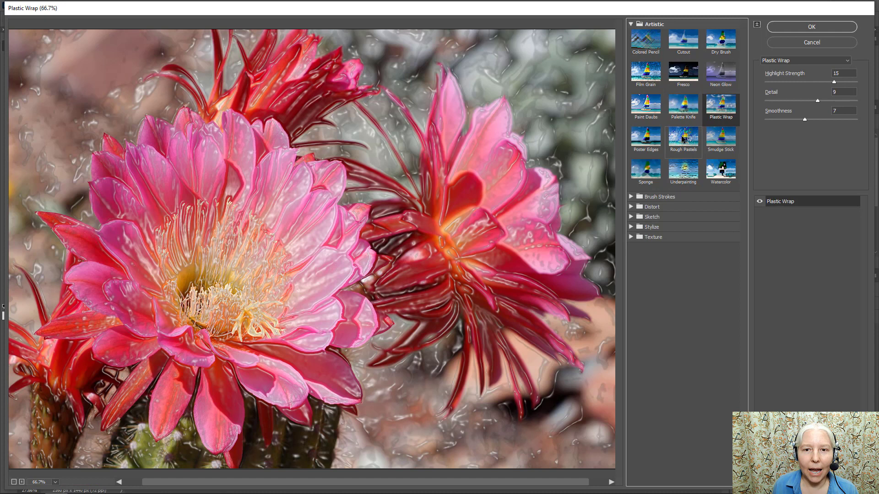
mouse_move(735, 108)
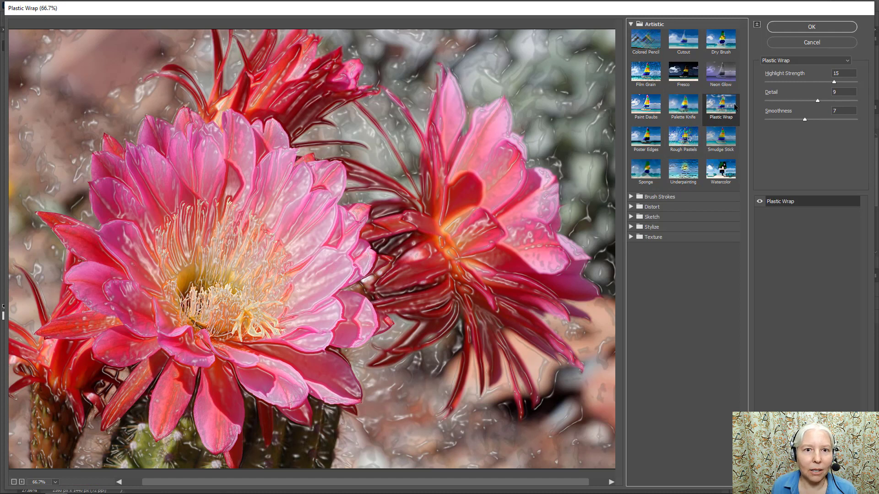
mouse_move(593, 153)
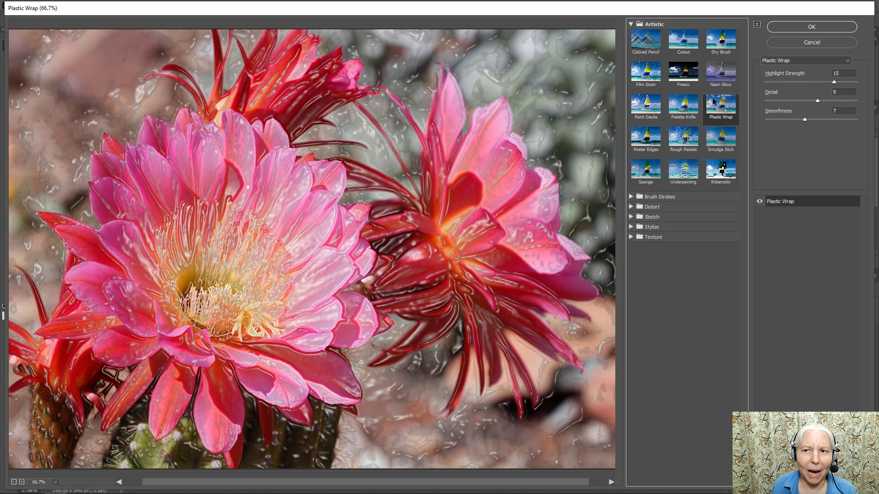
left_click(645, 138)
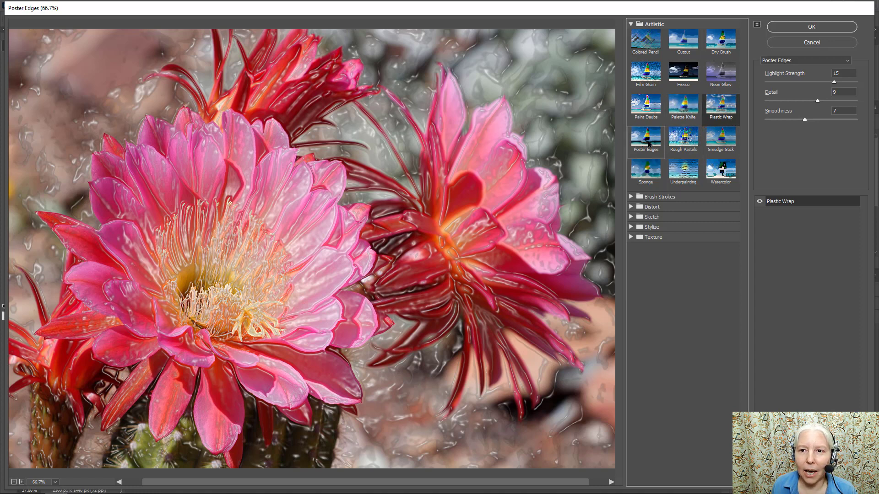
left_click(646, 138)
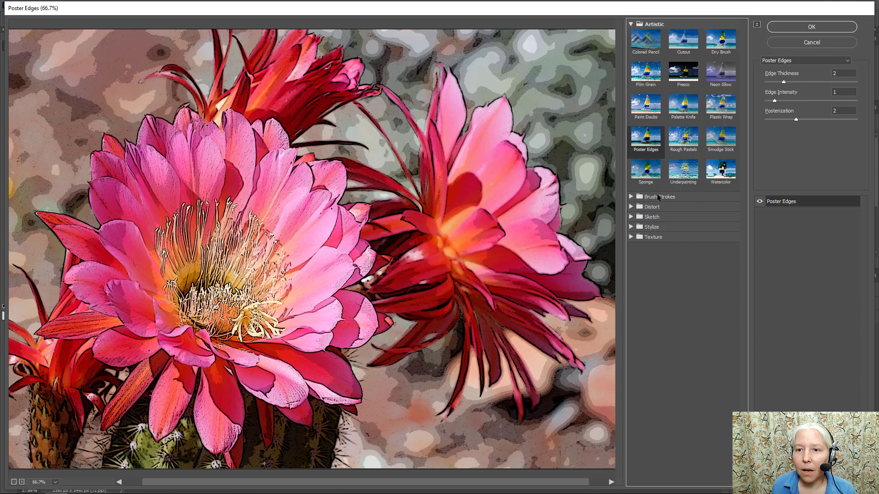
Try the Brush Strokes effects Angled Strokes, Ink Outlines and Sprayed Strokes.
left_click(652, 196)
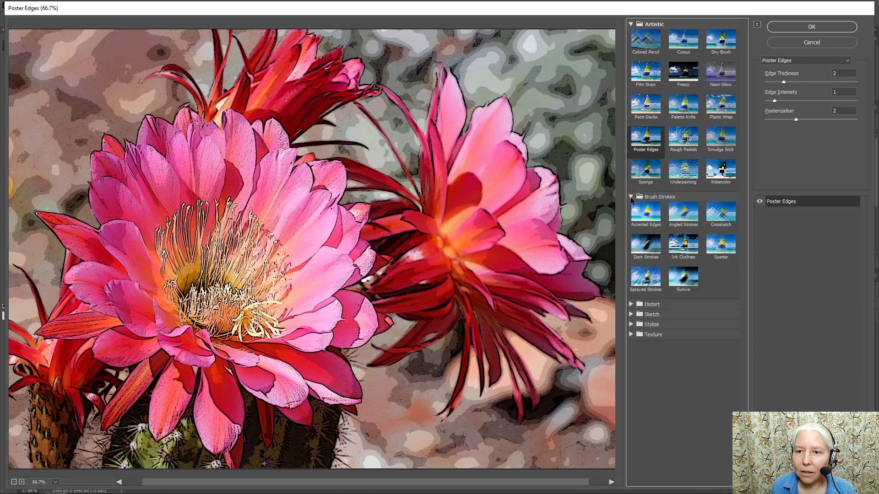
left_click(682, 213)
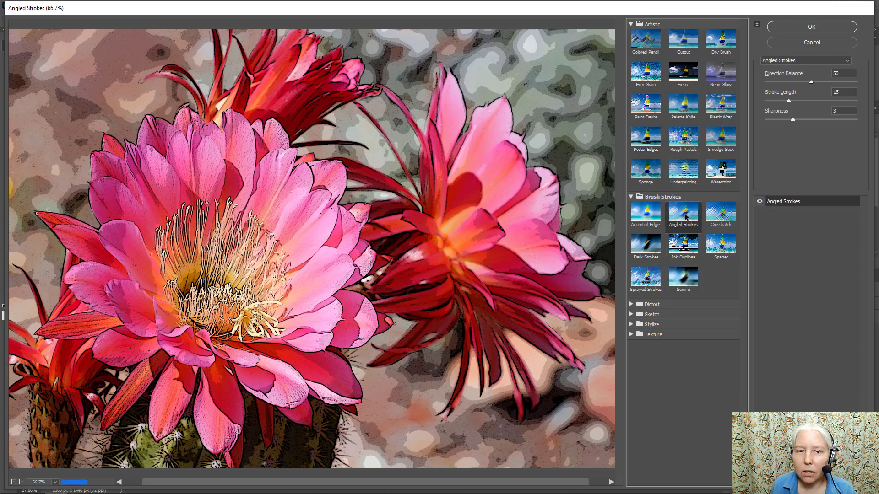
left_click(683, 244)
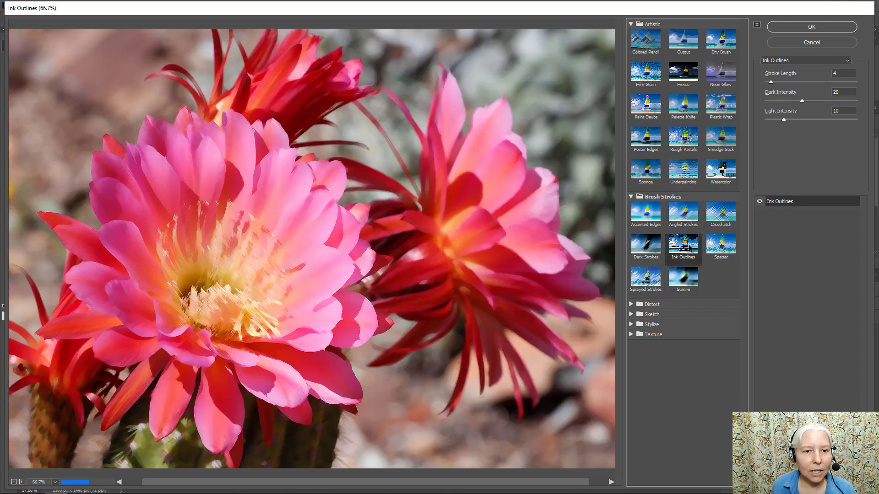
left_click(645, 280)
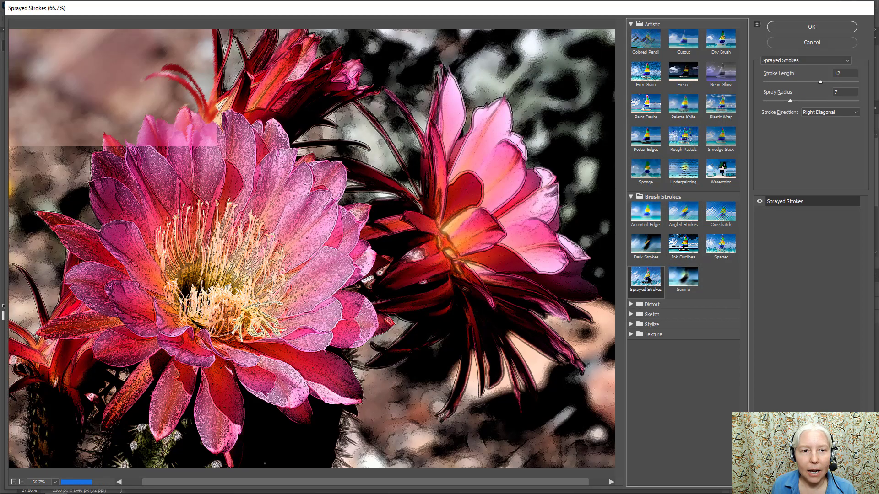
Try Diffuse Glow and Ocean Ripple under Distort, then reveal the Sketch group.
left_click(631, 304)
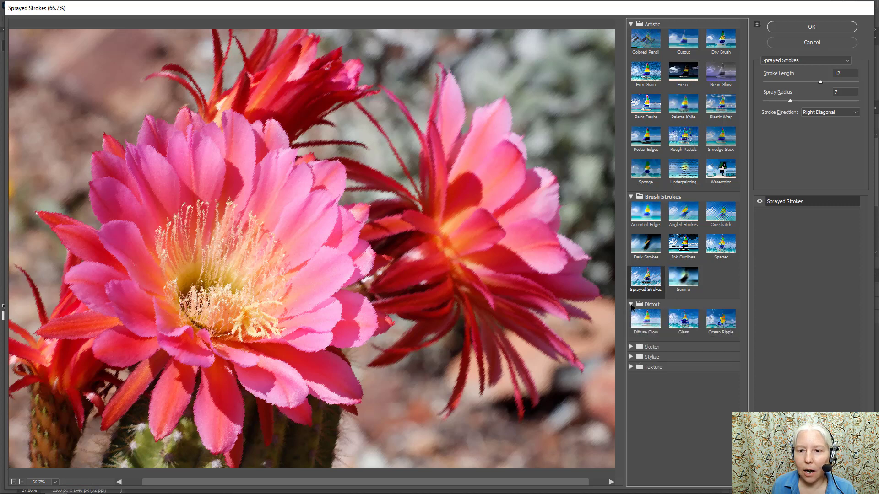
left_click(645, 321)
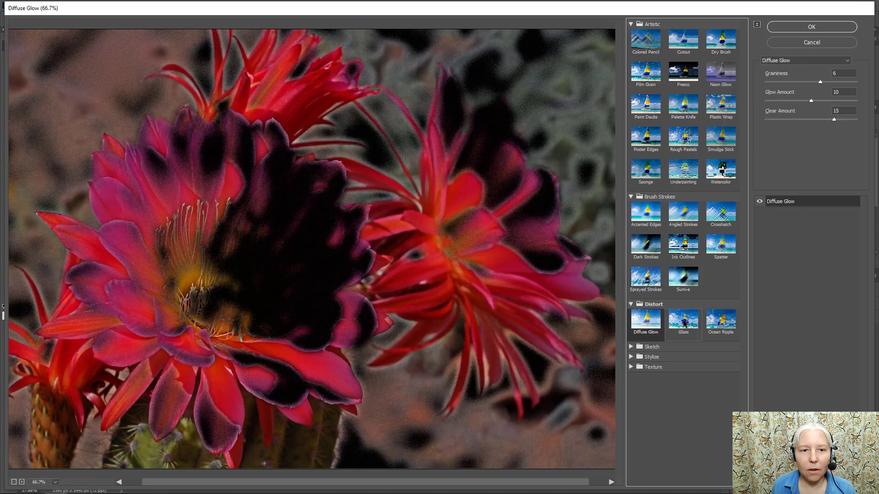
left_click(720, 323)
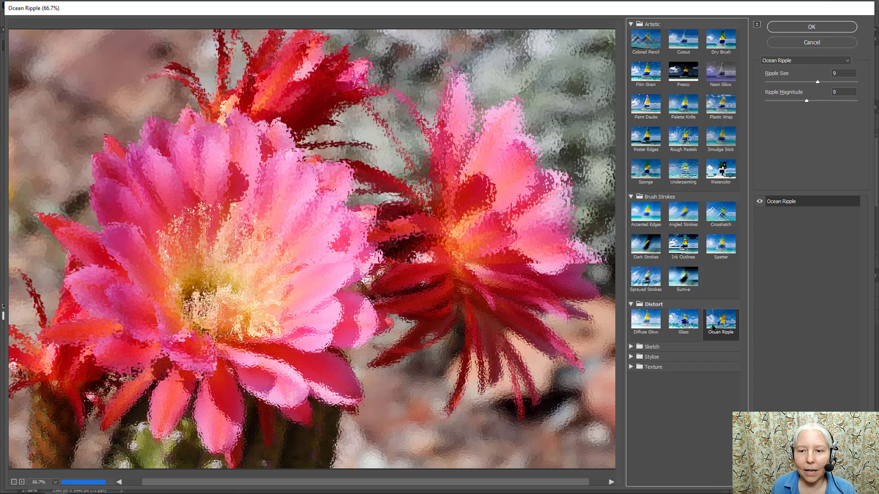
left_click(652, 346)
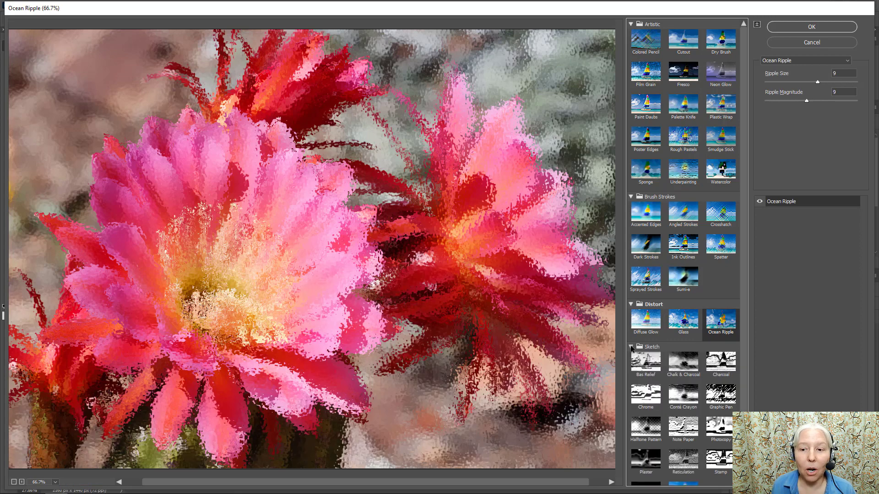
Preview Conté Crayon, Reticulation and Glowing Edges, then reveal the Texture group.
left_click(645, 361)
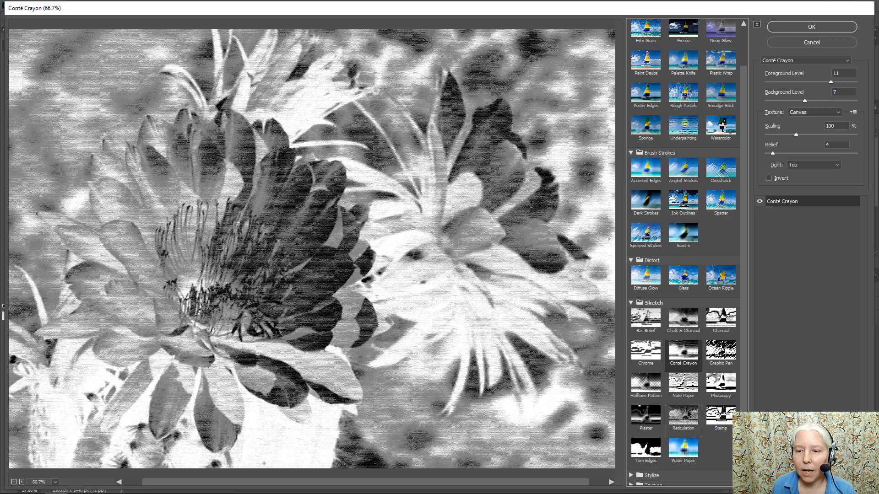
left_click(683, 417)
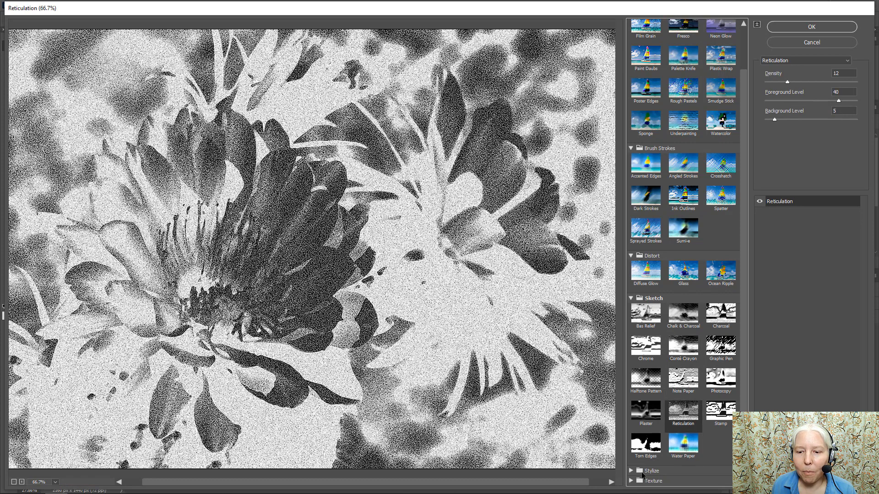
left_click(652, 471)
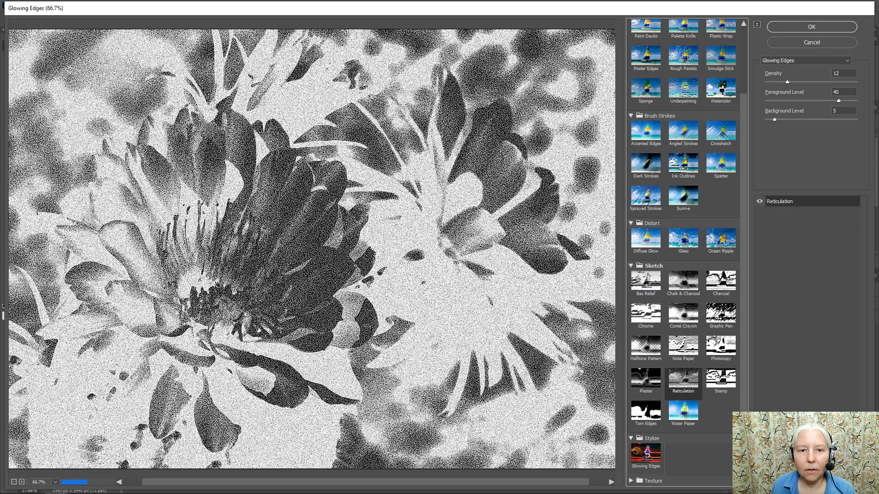
left_click(645, 454)
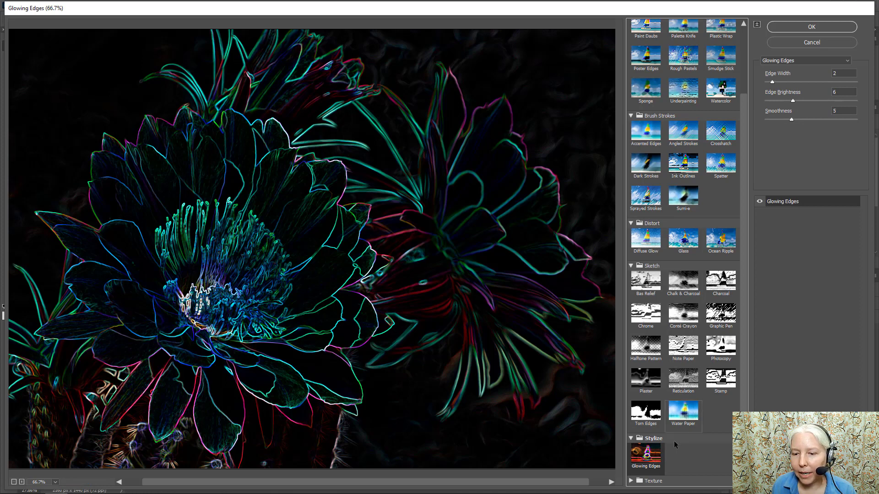
scroll("down", 3)
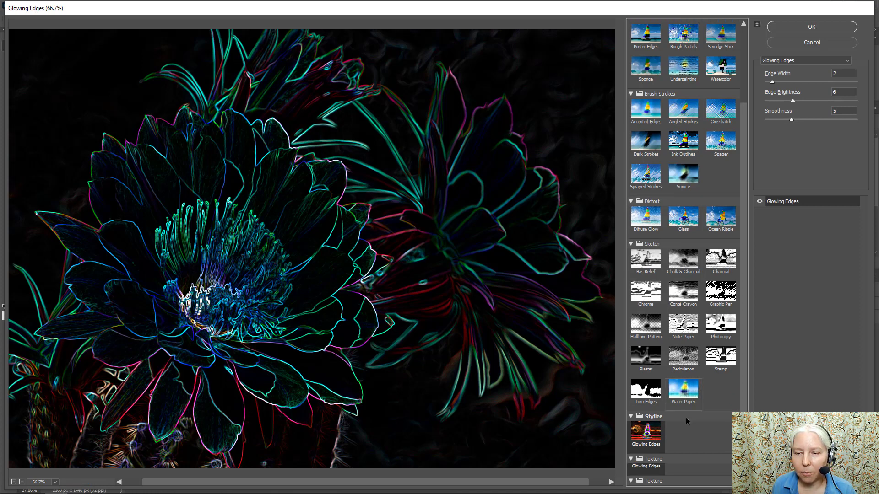
scroll("down", 3)
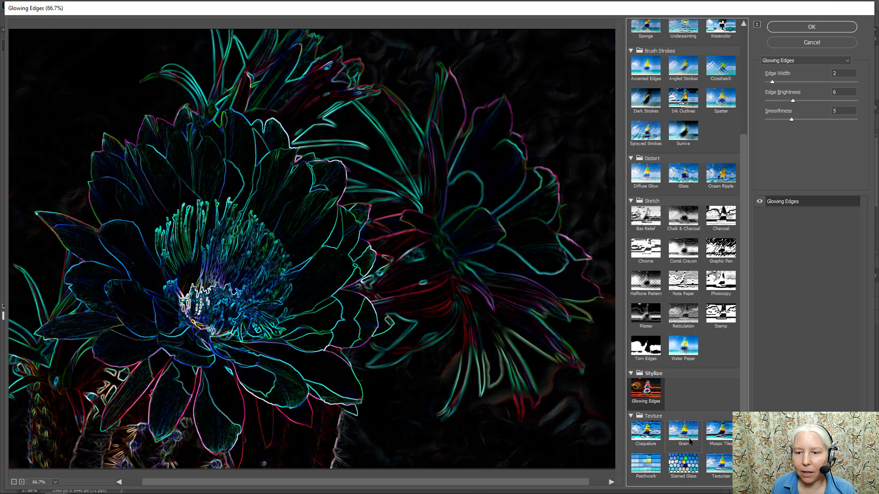
Try Stained Glass, Texturizer and Patchwork, ending back on the Stained Glass mosaic.
left_click(682, 468)
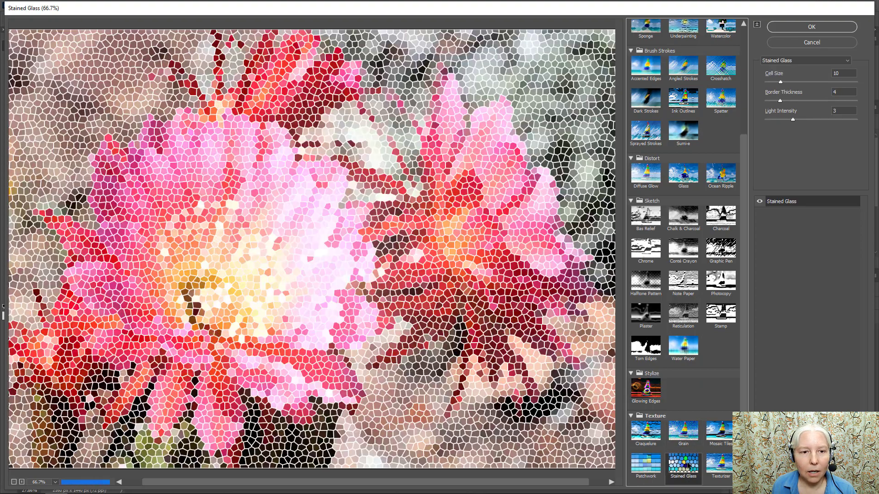
left_click(720, 467)
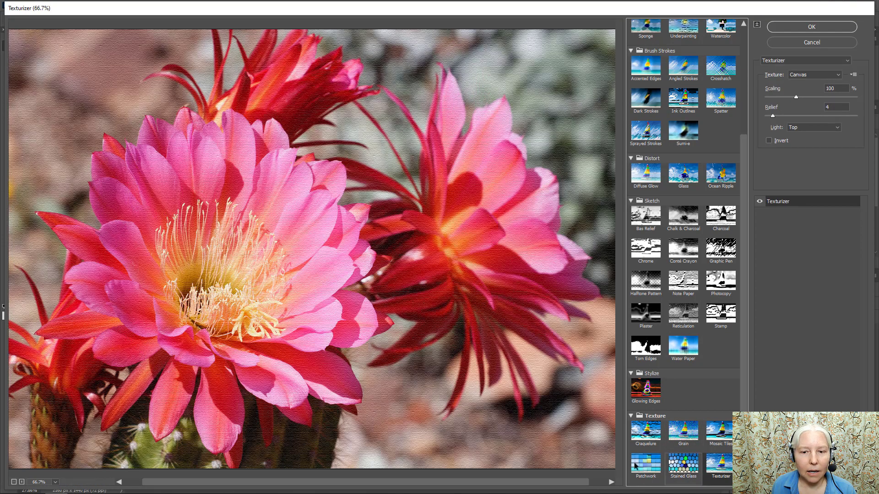
left_click(646, 466)
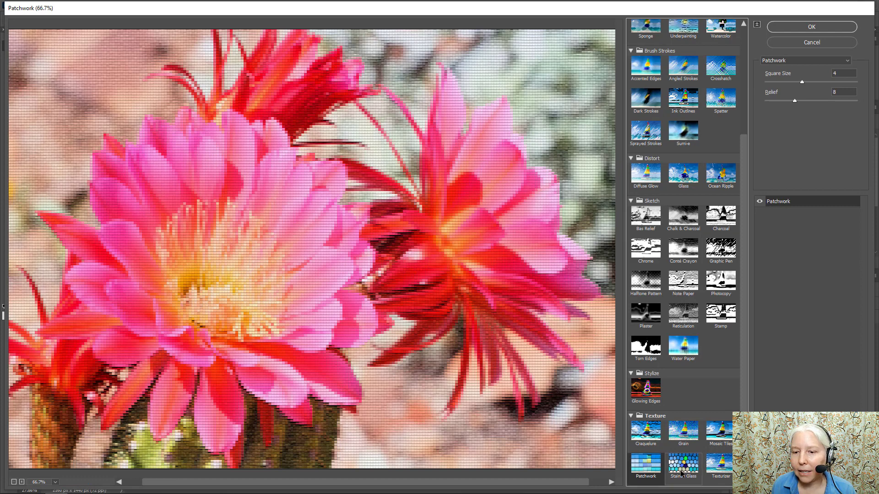
left_click(683, 468)
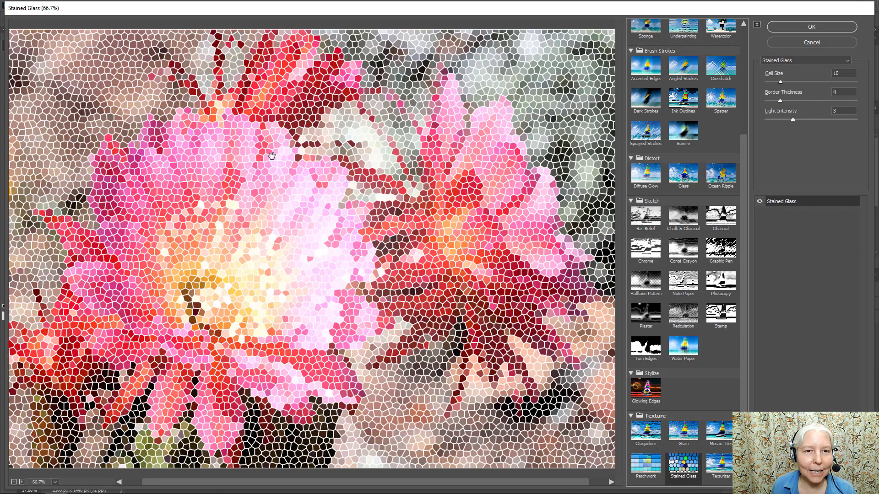
mouse_move(402, 133)
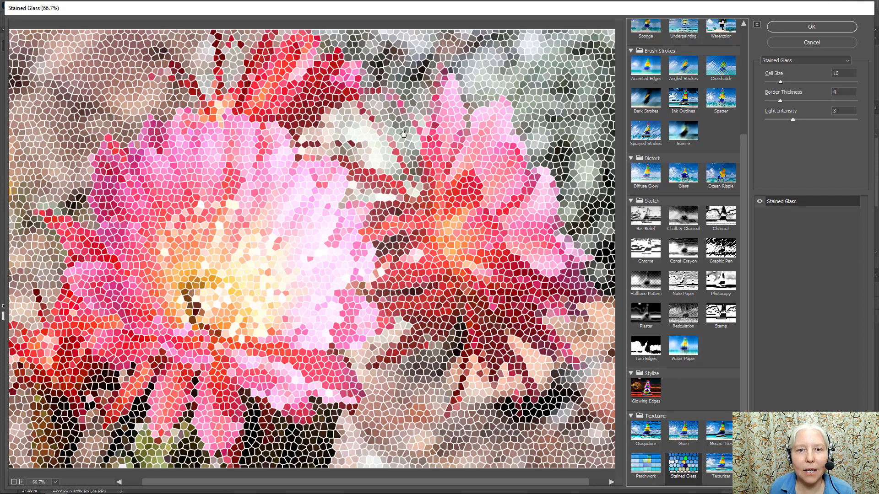
mouse_move(282, 17)
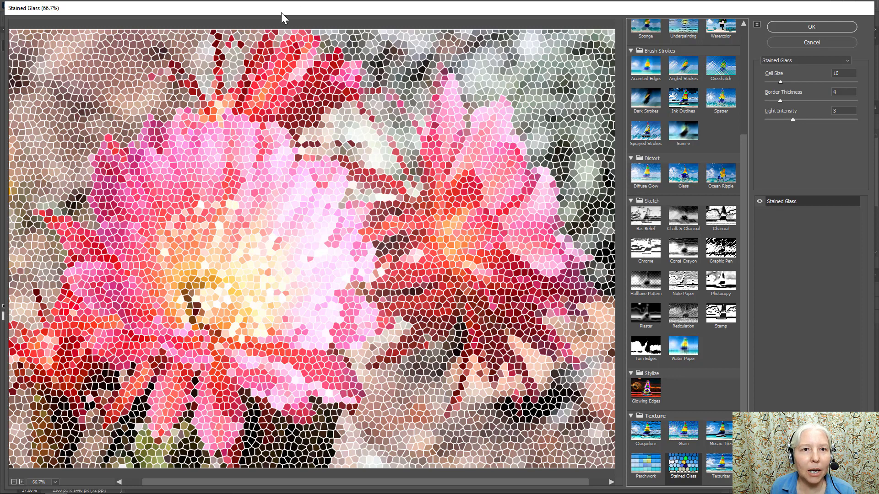
left_click(810, 27)
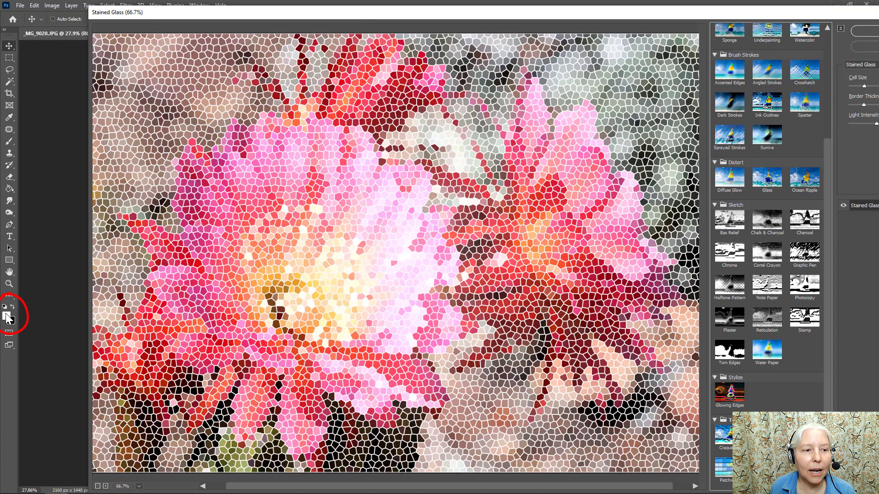
mouse_move(330, 231)
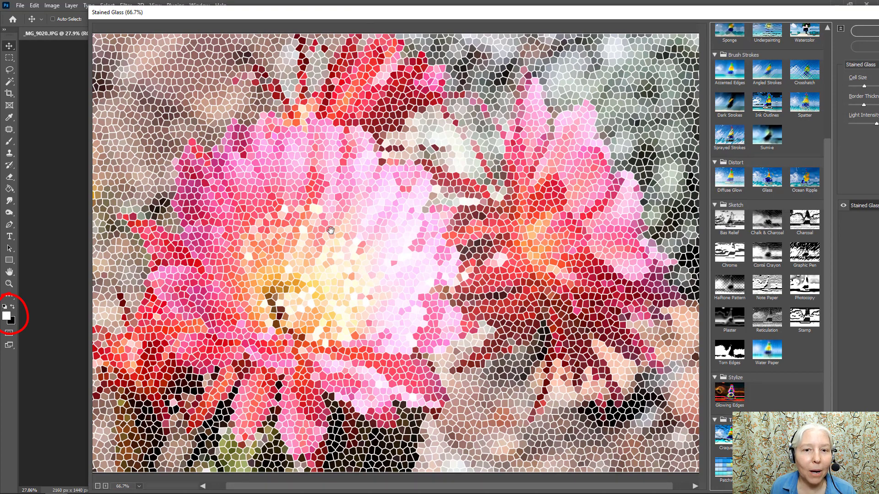
mouse_move(399, 232)
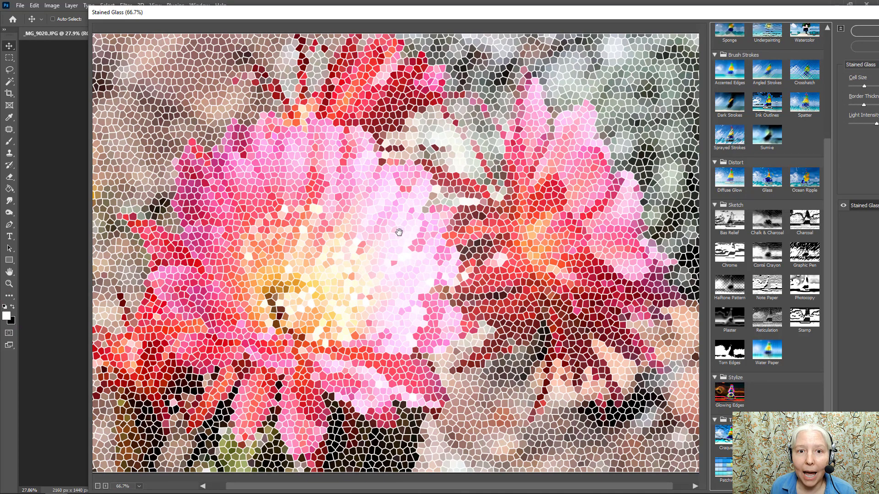
mouse_move(3, 320)
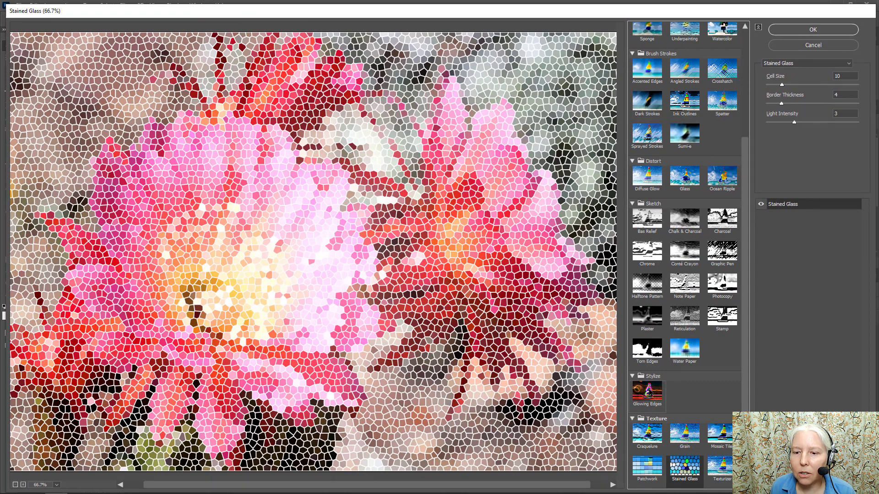
Apply Glowing Edges with edge width 4, brightness 10 and smoothness 6 to the photo.
left_click(646, 390)
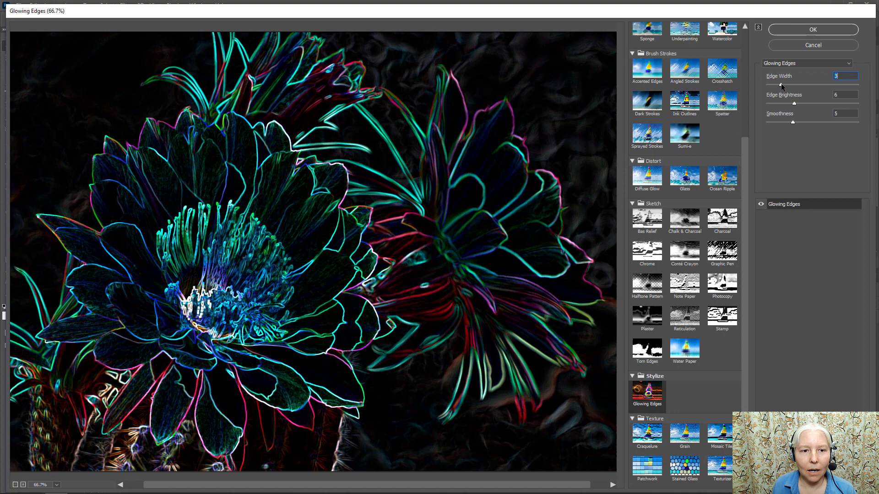
left_click(788, 84)
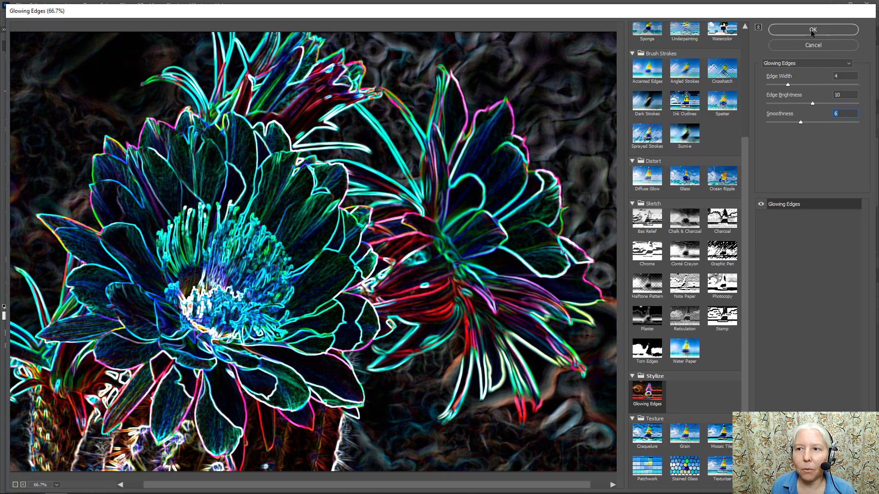
left_click(812, 29)
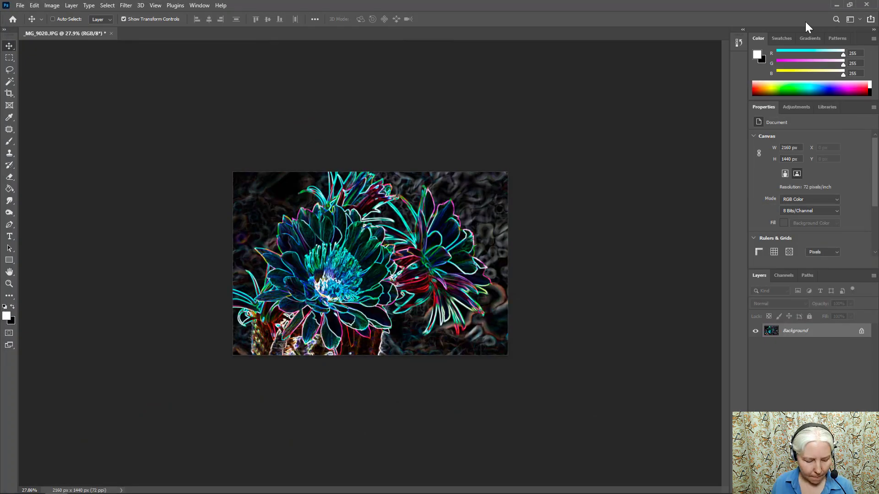